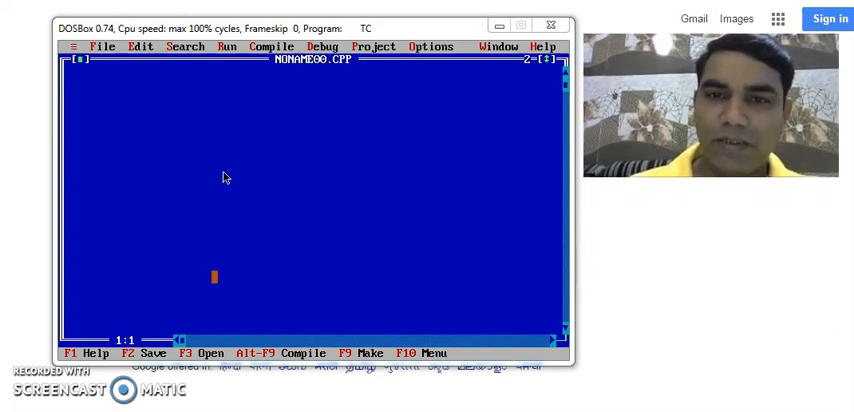
mouse_move(72, 254)
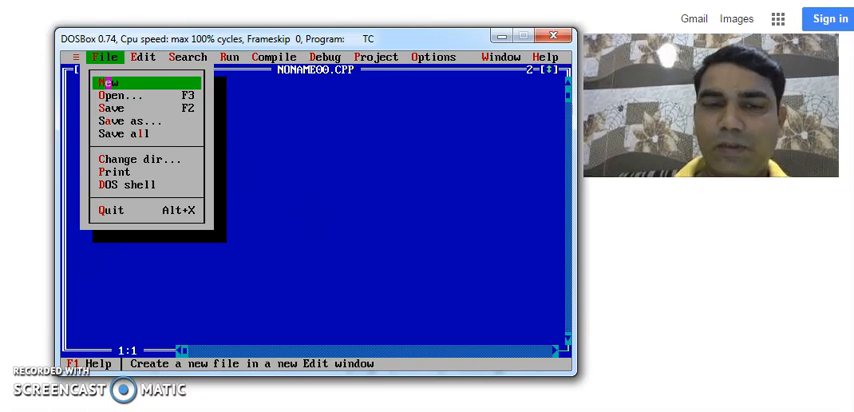
- Bring up the Save File As prompt for the untitled NONAME00.CPP editor
click(112, 80)
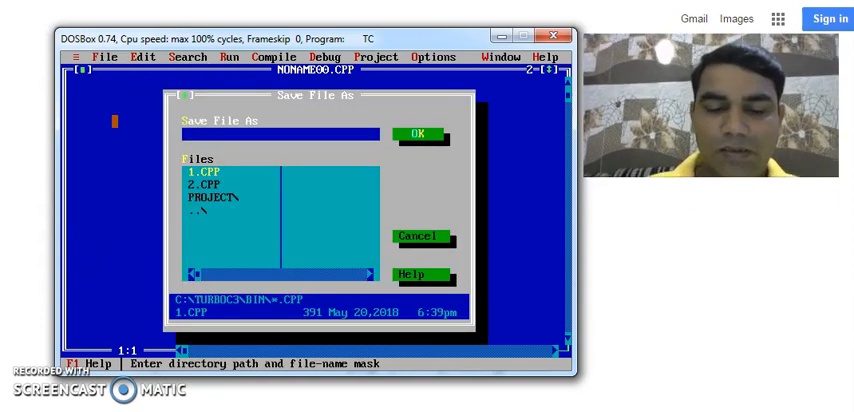
- Save the empty program as first.c so the editor is titled FIRST.C
text(first)
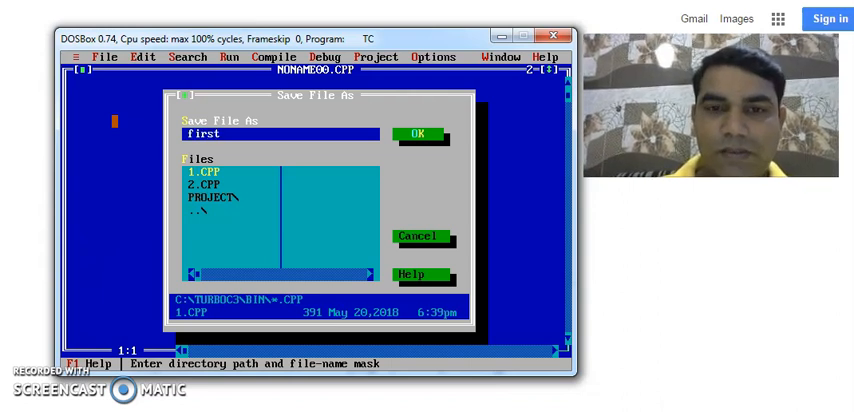
text(.c)
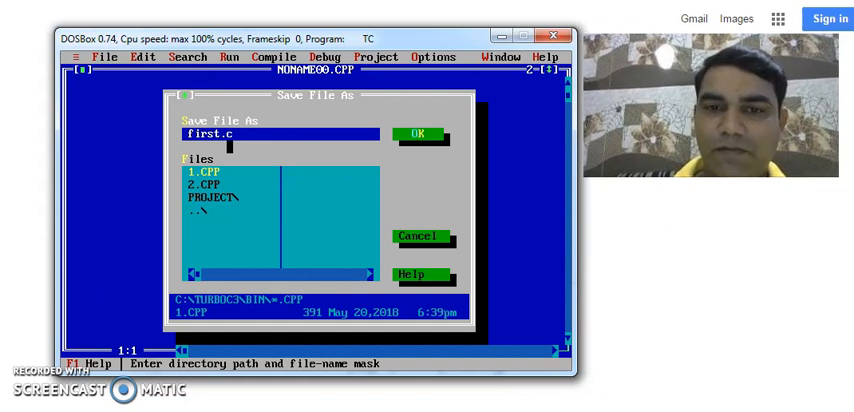
text(_)
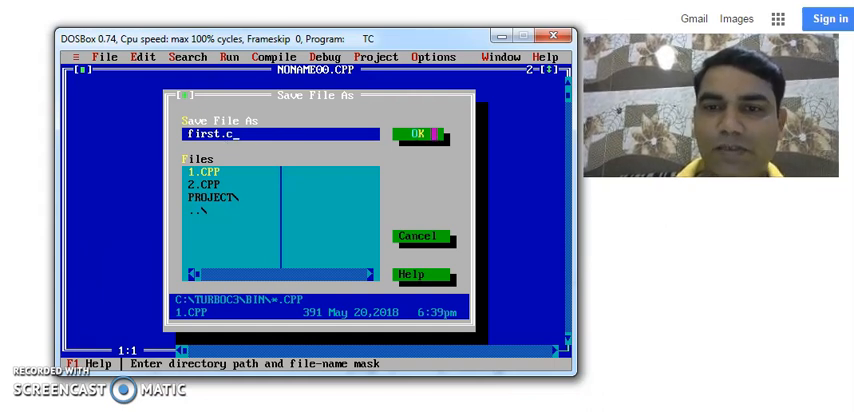
click(416, 132)
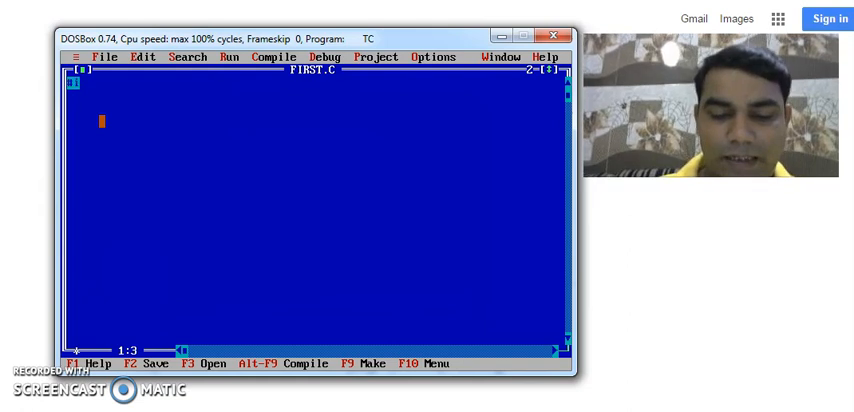
- Write #include<stdio.h> and start #include<conio.h> at the top of FIRST.C
text(#include)
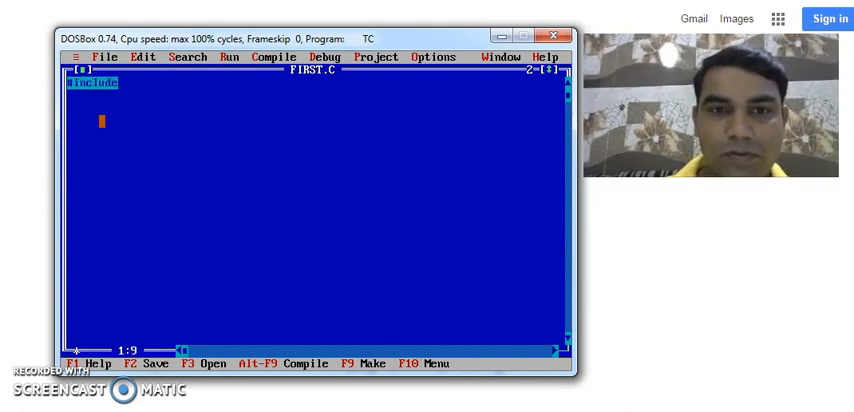
text(<stdio)
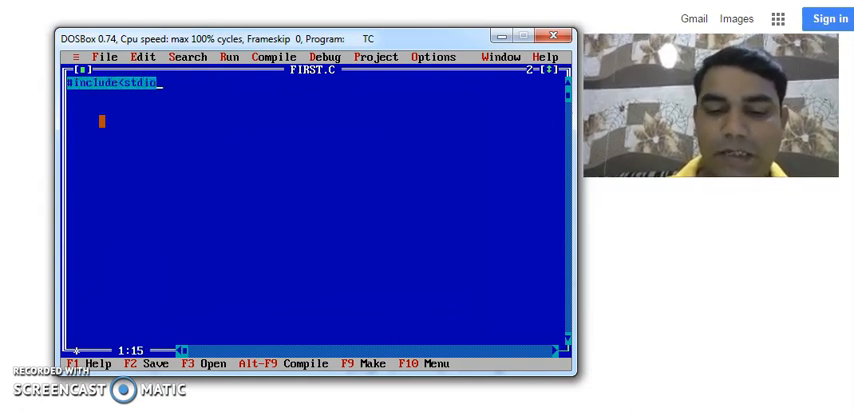
text(.h)
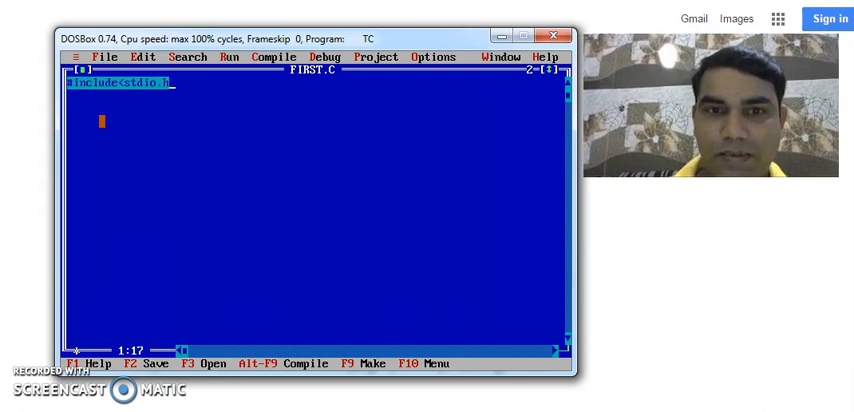
text(>)
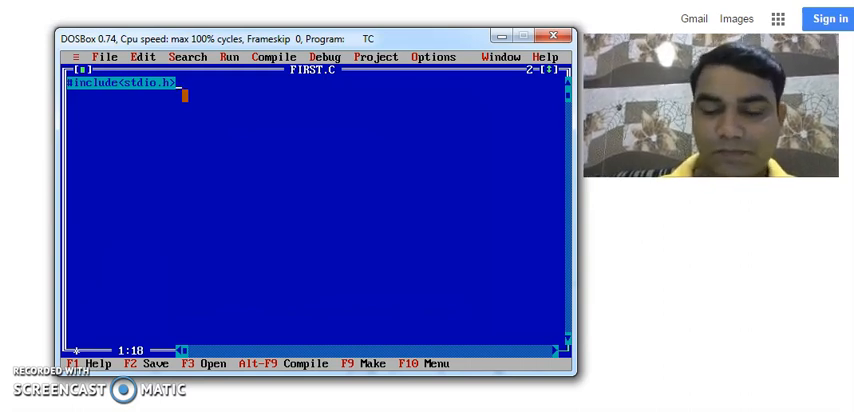
key(enter)
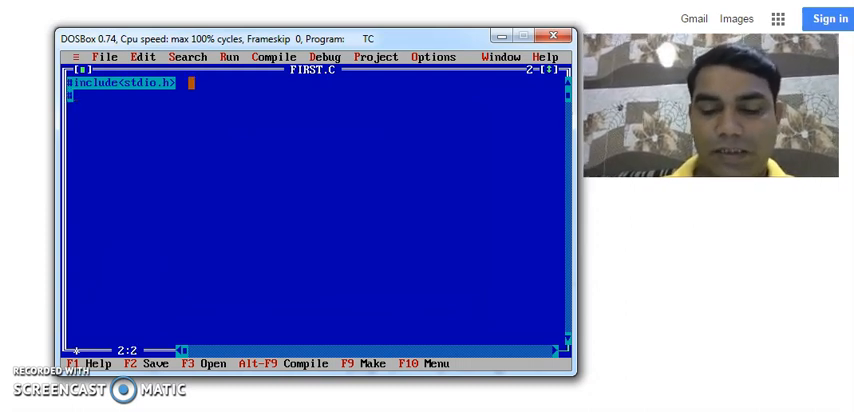
text(#include)
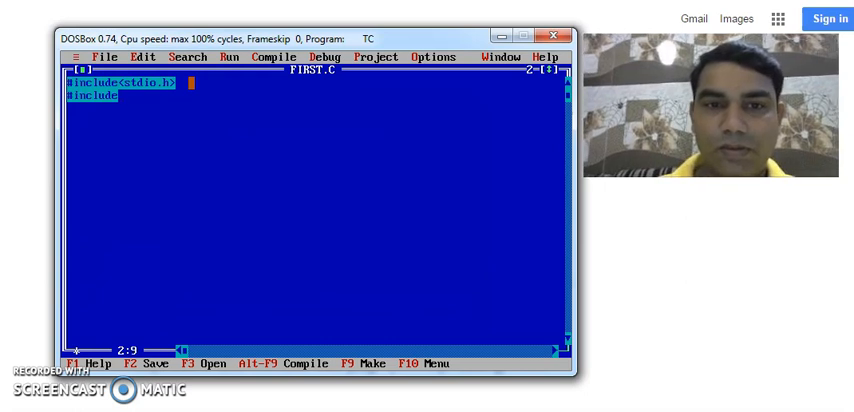
text(<conio.h>)
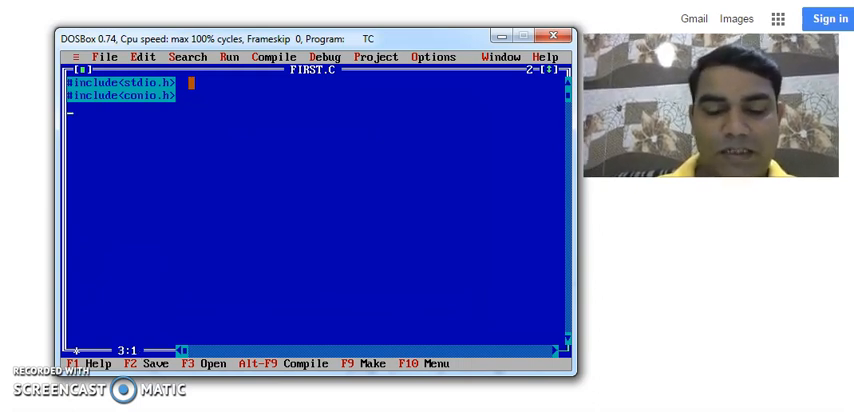
- Declare void main() with its opening brace
text(void)
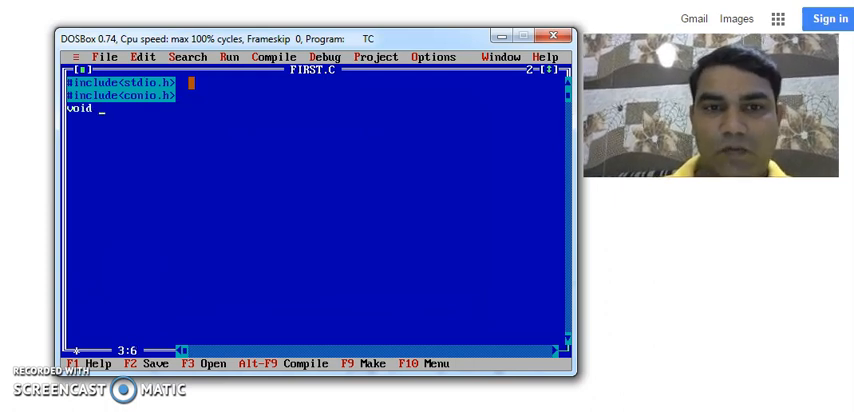
text(main)
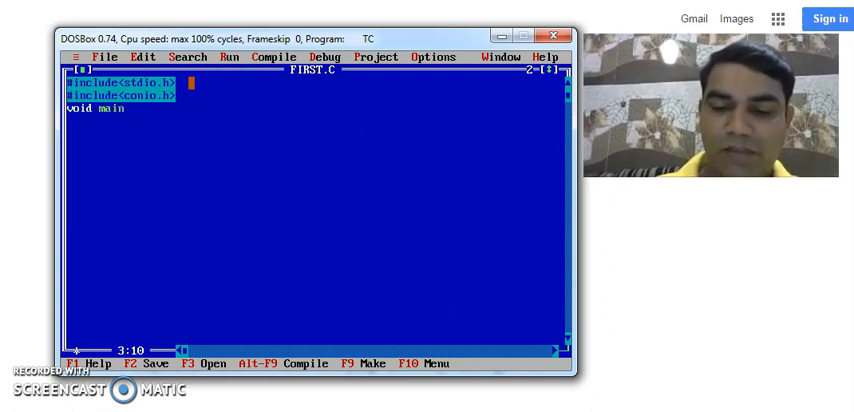
text(())
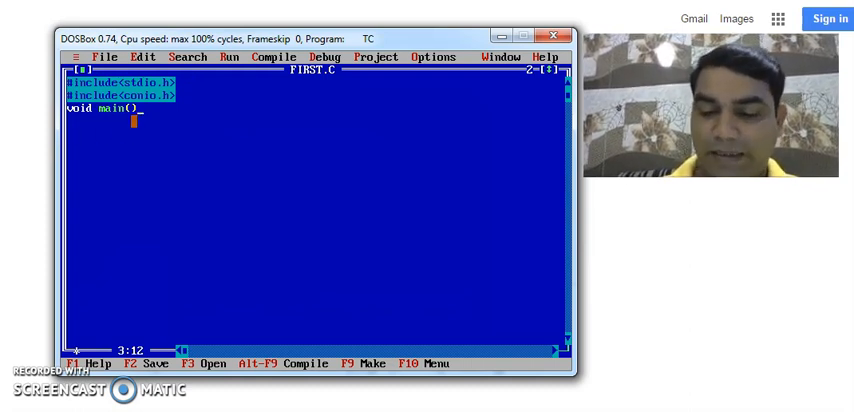
text(()
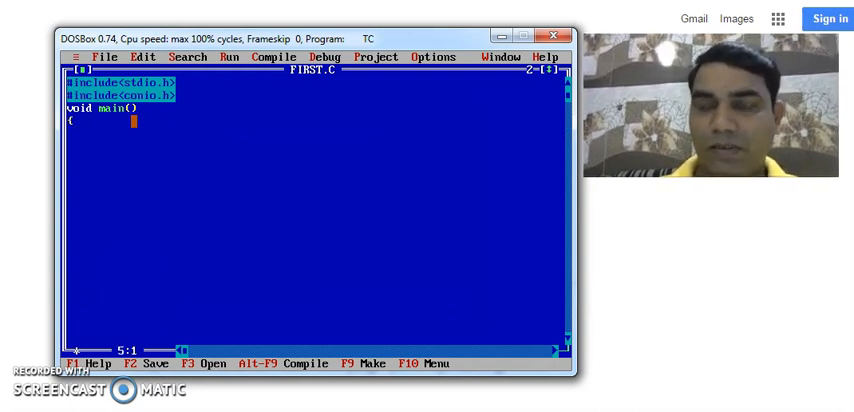
- Add a printf printing "Welcome to the world of C programming." inside main
text(p)
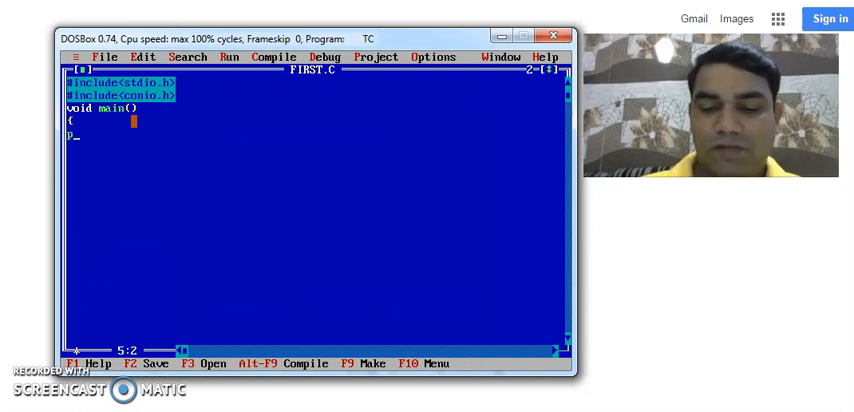
text(rintf("\n\t Wi)
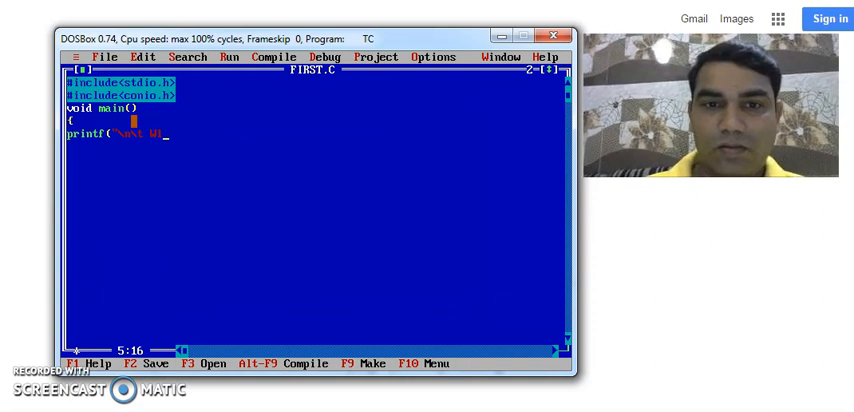
text(Welcome to the)
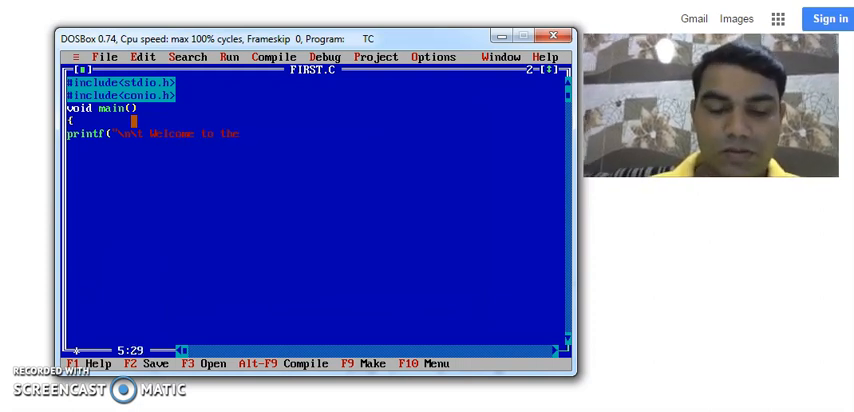
text(world)
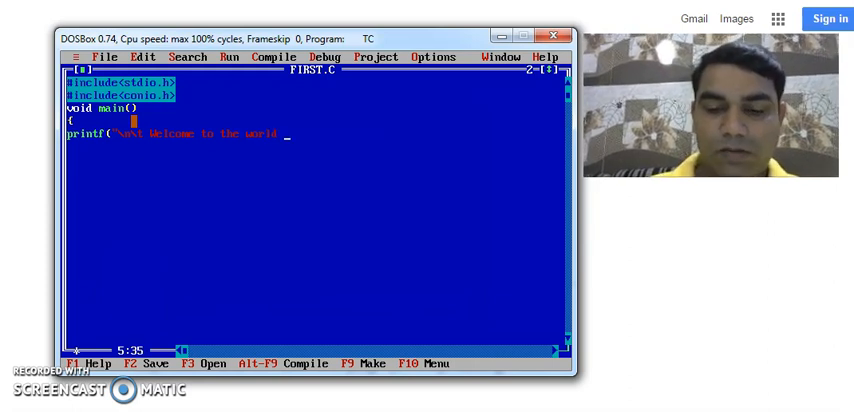
text(of C)
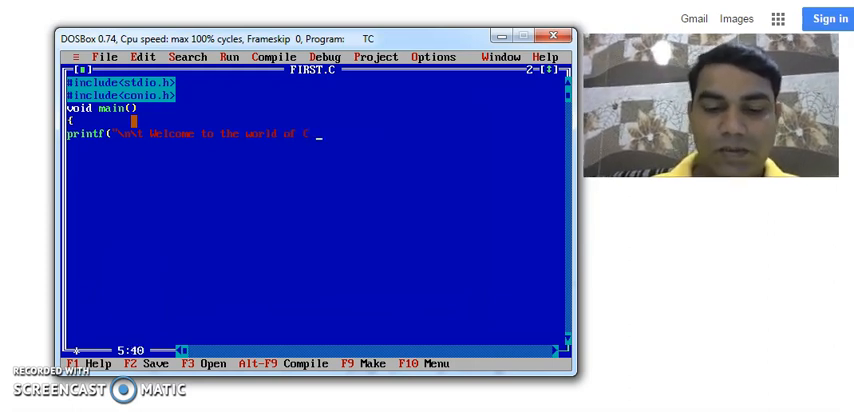
text(pr)
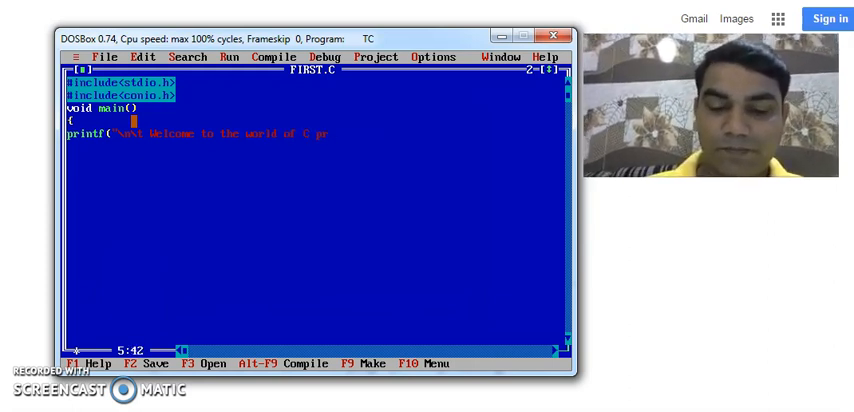
text(ogramming)
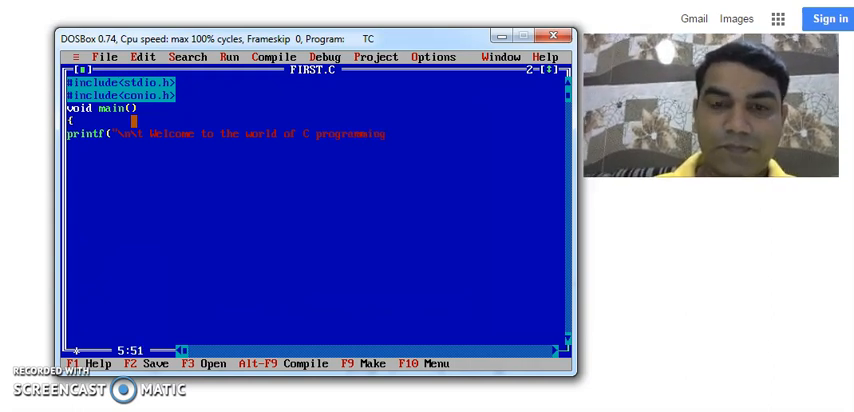
text(")
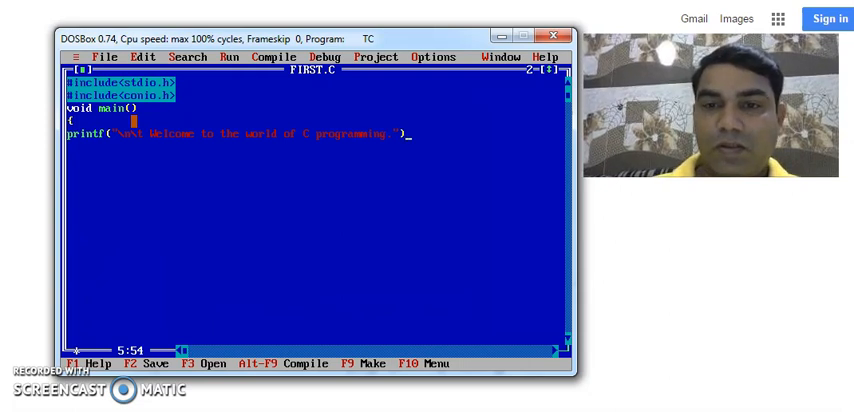
text(;)
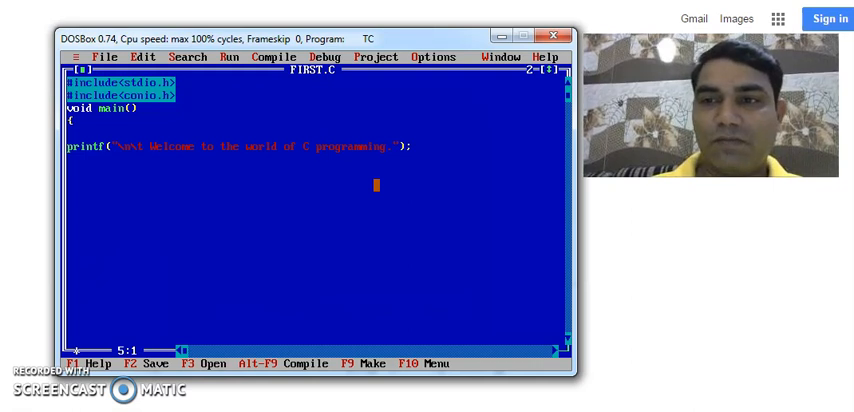
- Add clrscr(); before the printf and getch(); after it
text(cl)
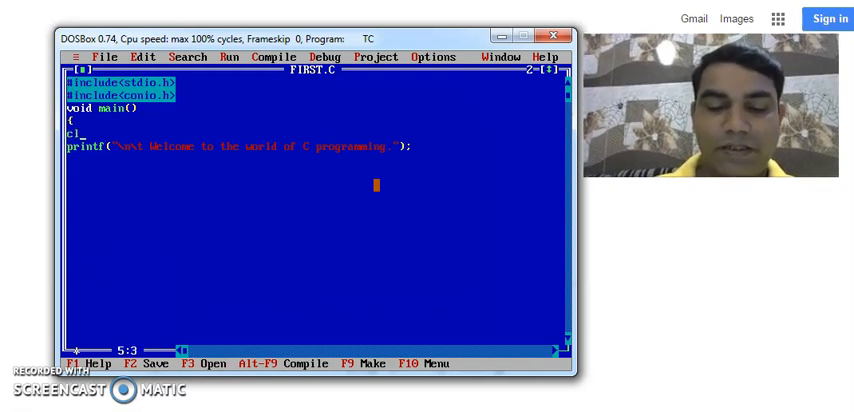
text(rscr)
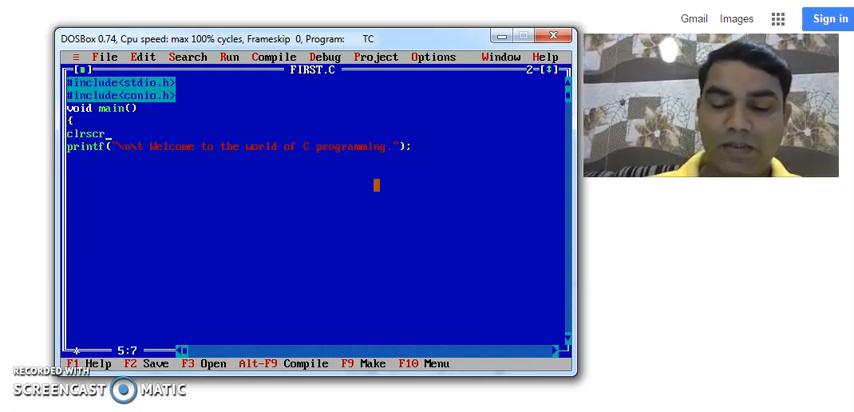
text(();)
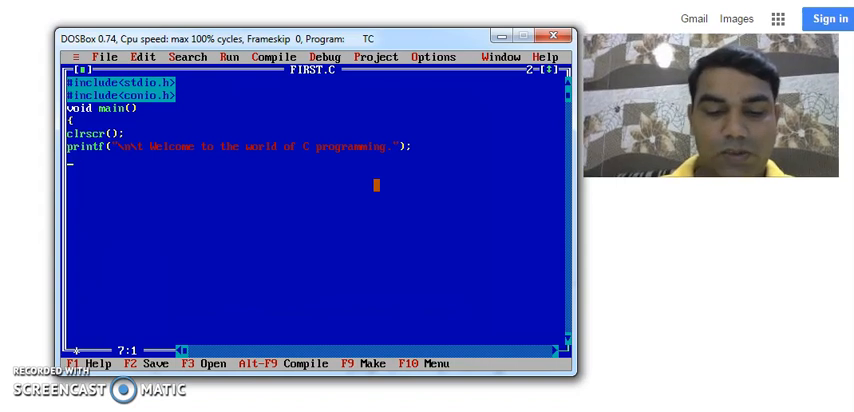
text(getch()
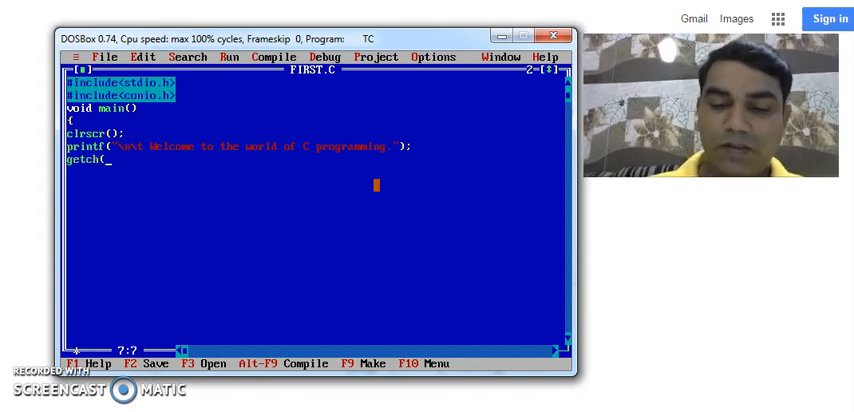
text();)
click(316, 172)
text(})
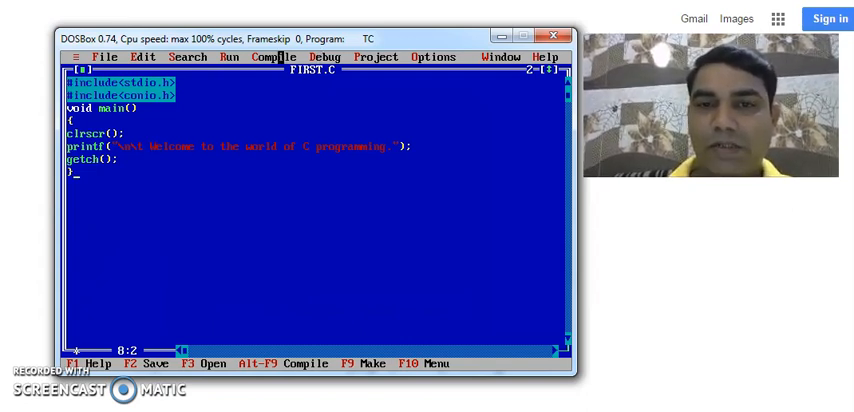
- Compile FIRST.C from the Compile menu, then run it to build FIRST.EXE with zero errors
click(278, 56)
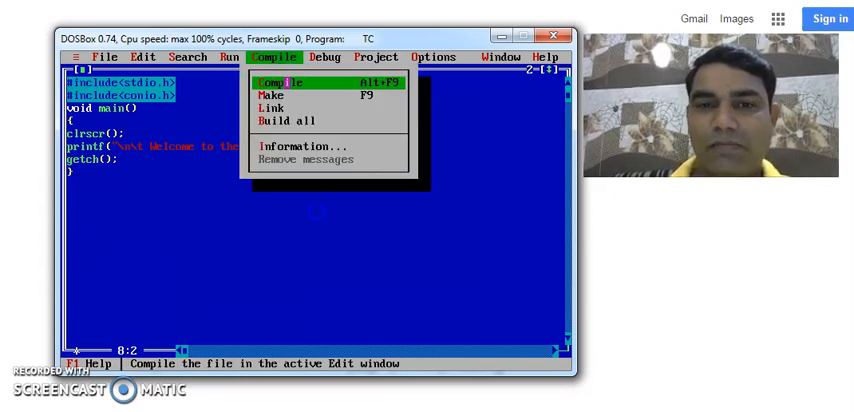
click(284, 82)
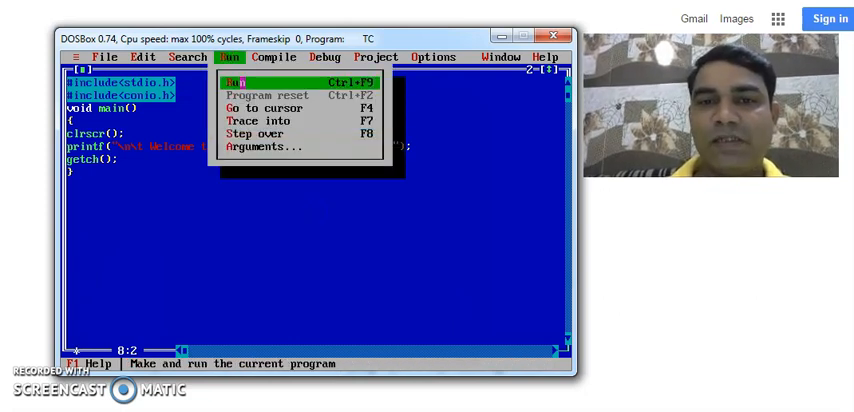
click(240, 80)
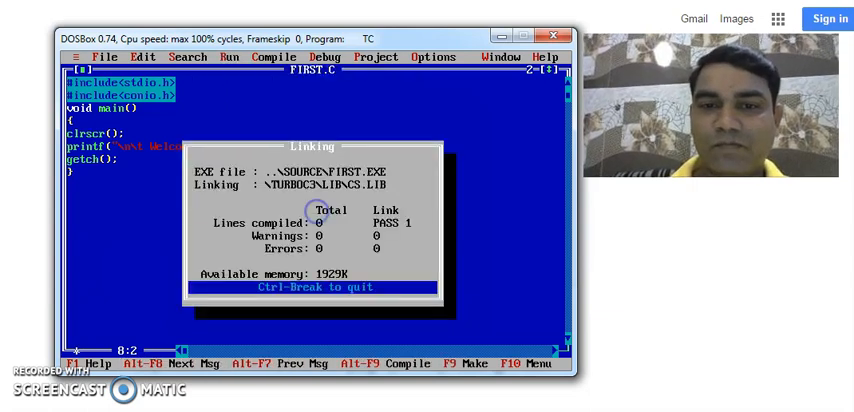